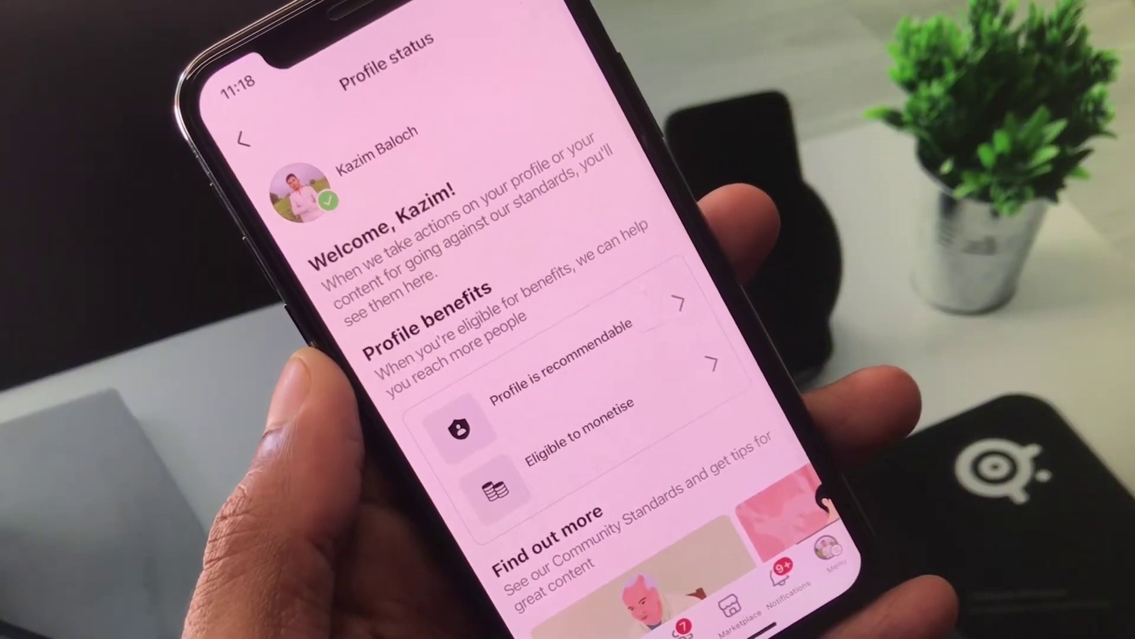
Step: Reach the Report a technical problem sheet via the main menu's Help & Support section
{"action": "left_click", "coordinate": [241, 142]}
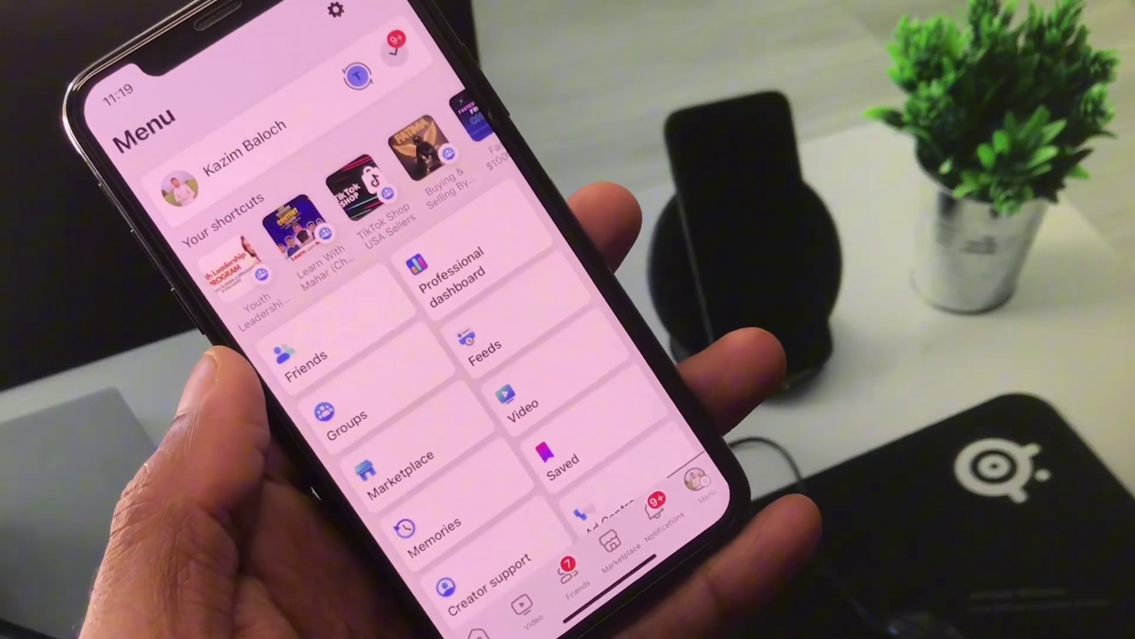
{"action": "scroll", "scroll_direction": "down", "scroll_amount": 3}
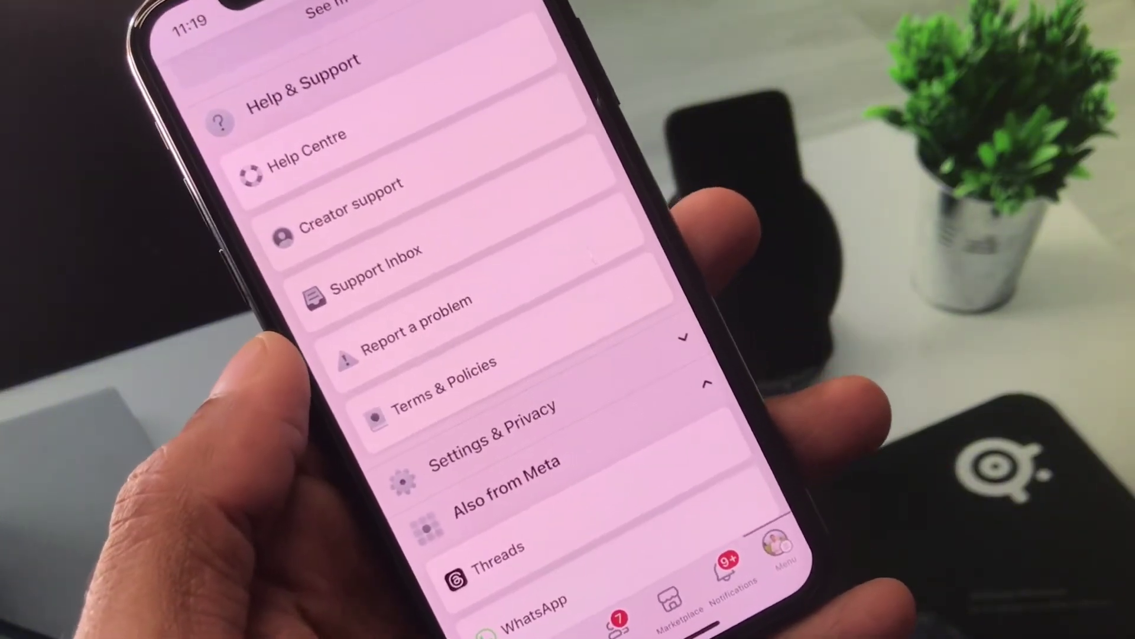
{"action": "left_click", "coordinate": [401, 333]}
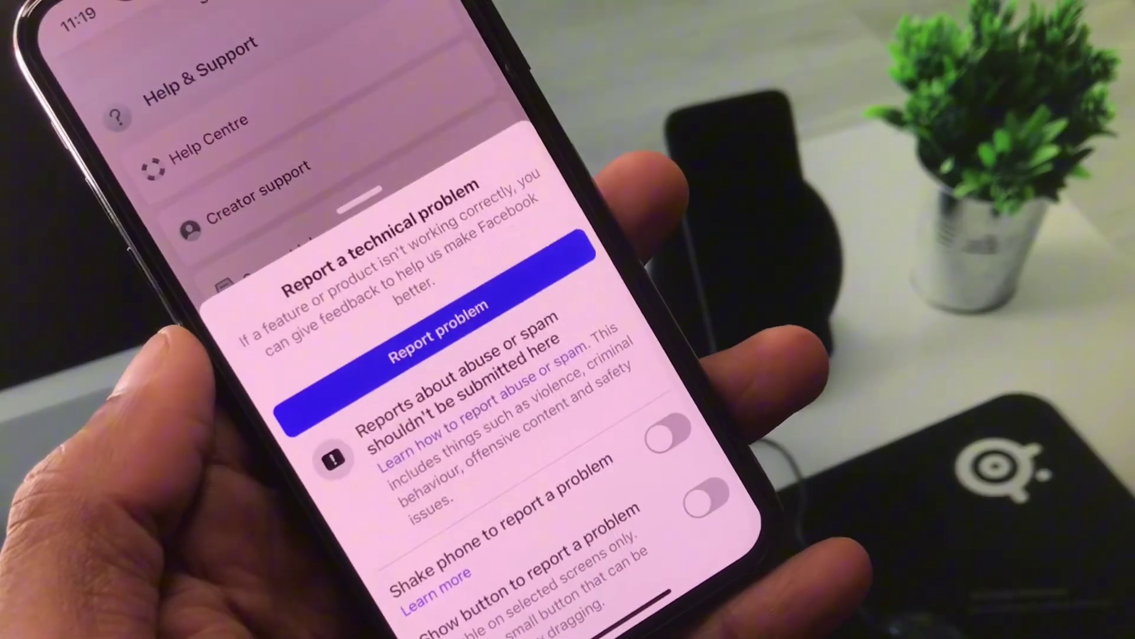